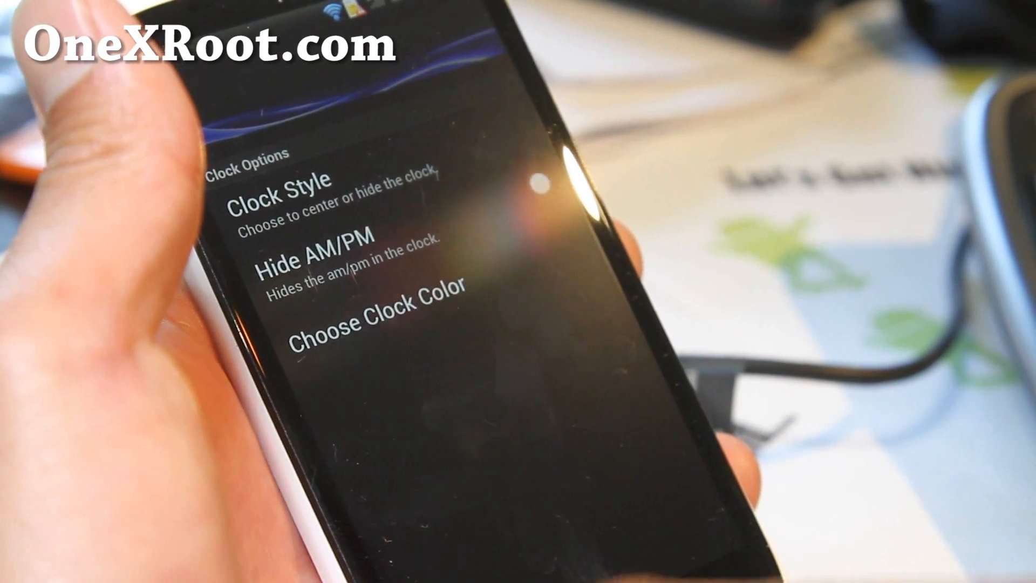
# Step: Open Lockscreen settings and scroll through the AOSP lockscreen, hide labels and unlock-button toggles
pyautogui.click(291, 191)
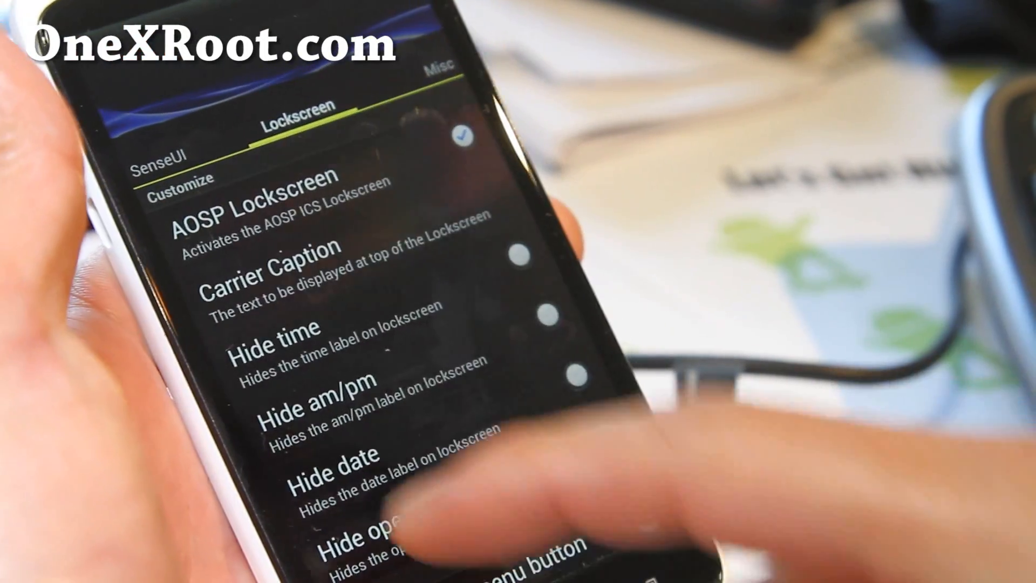
pyautogui.scroll(-3)
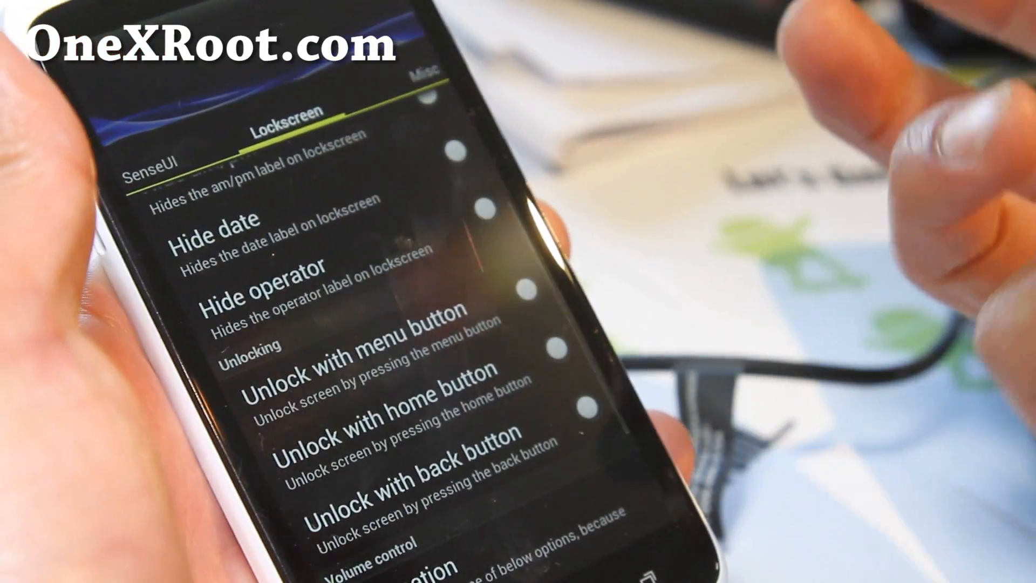